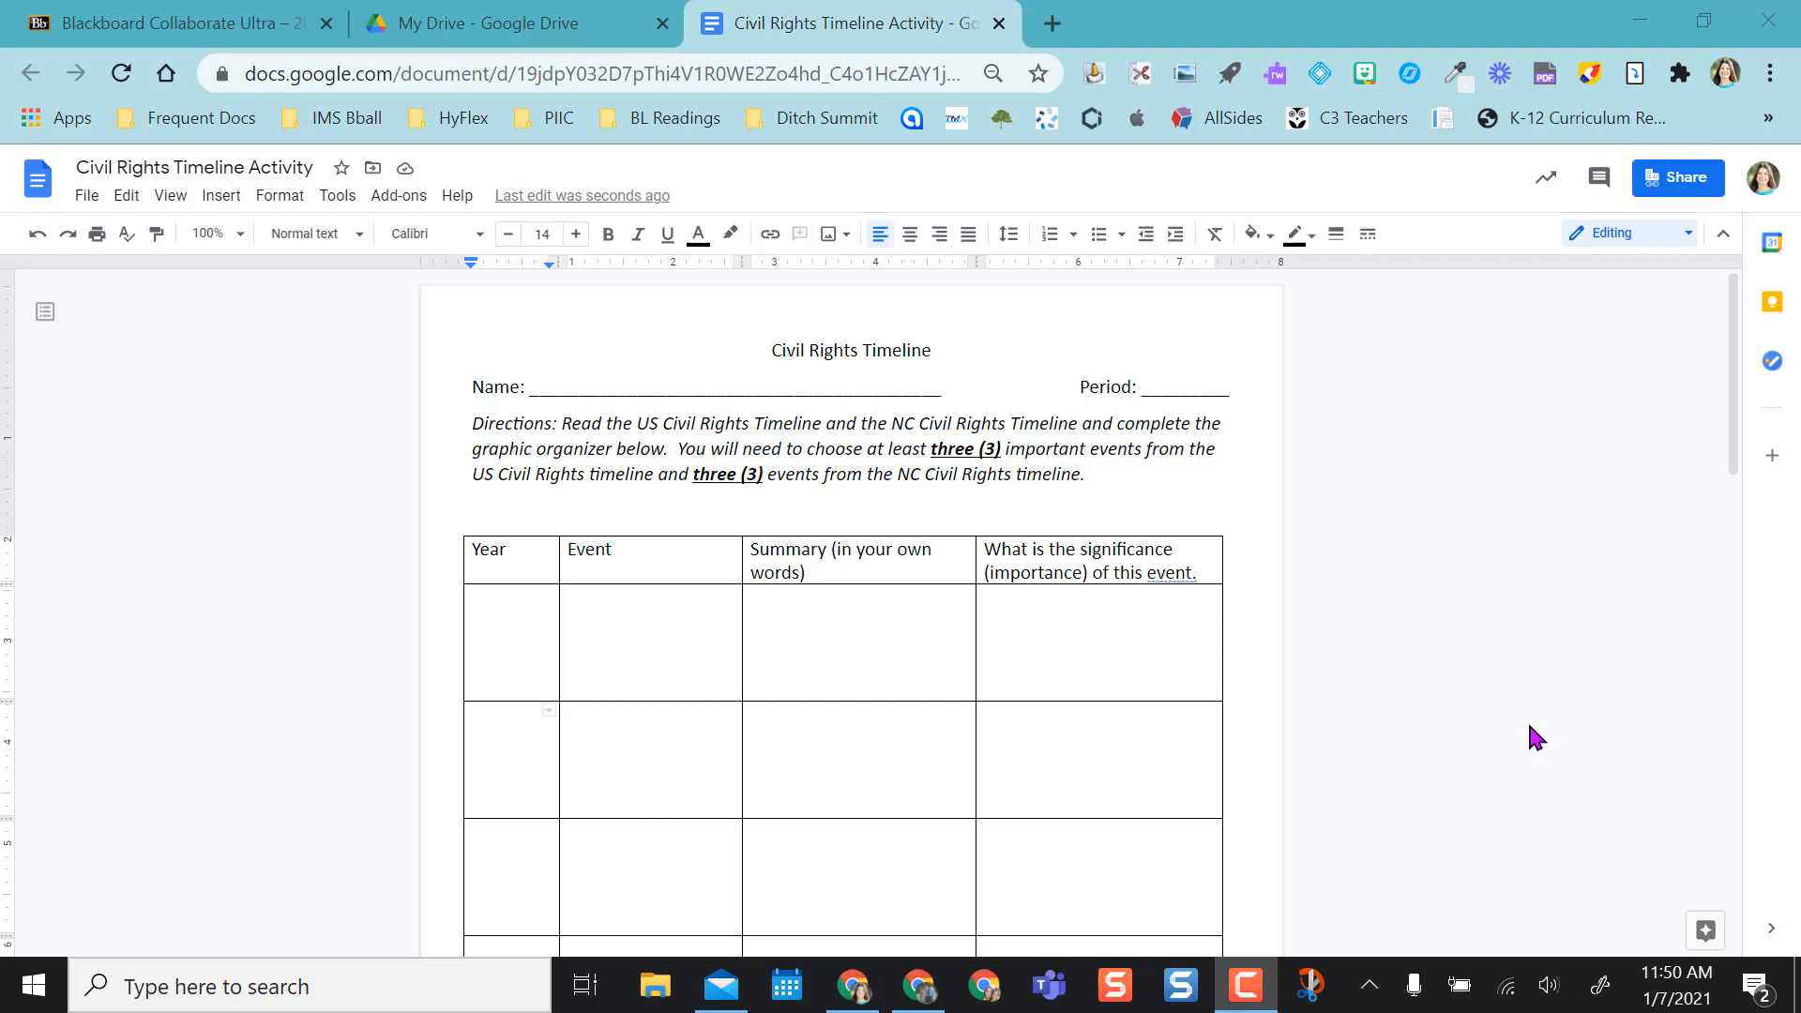
mouse_move(1488, 671)
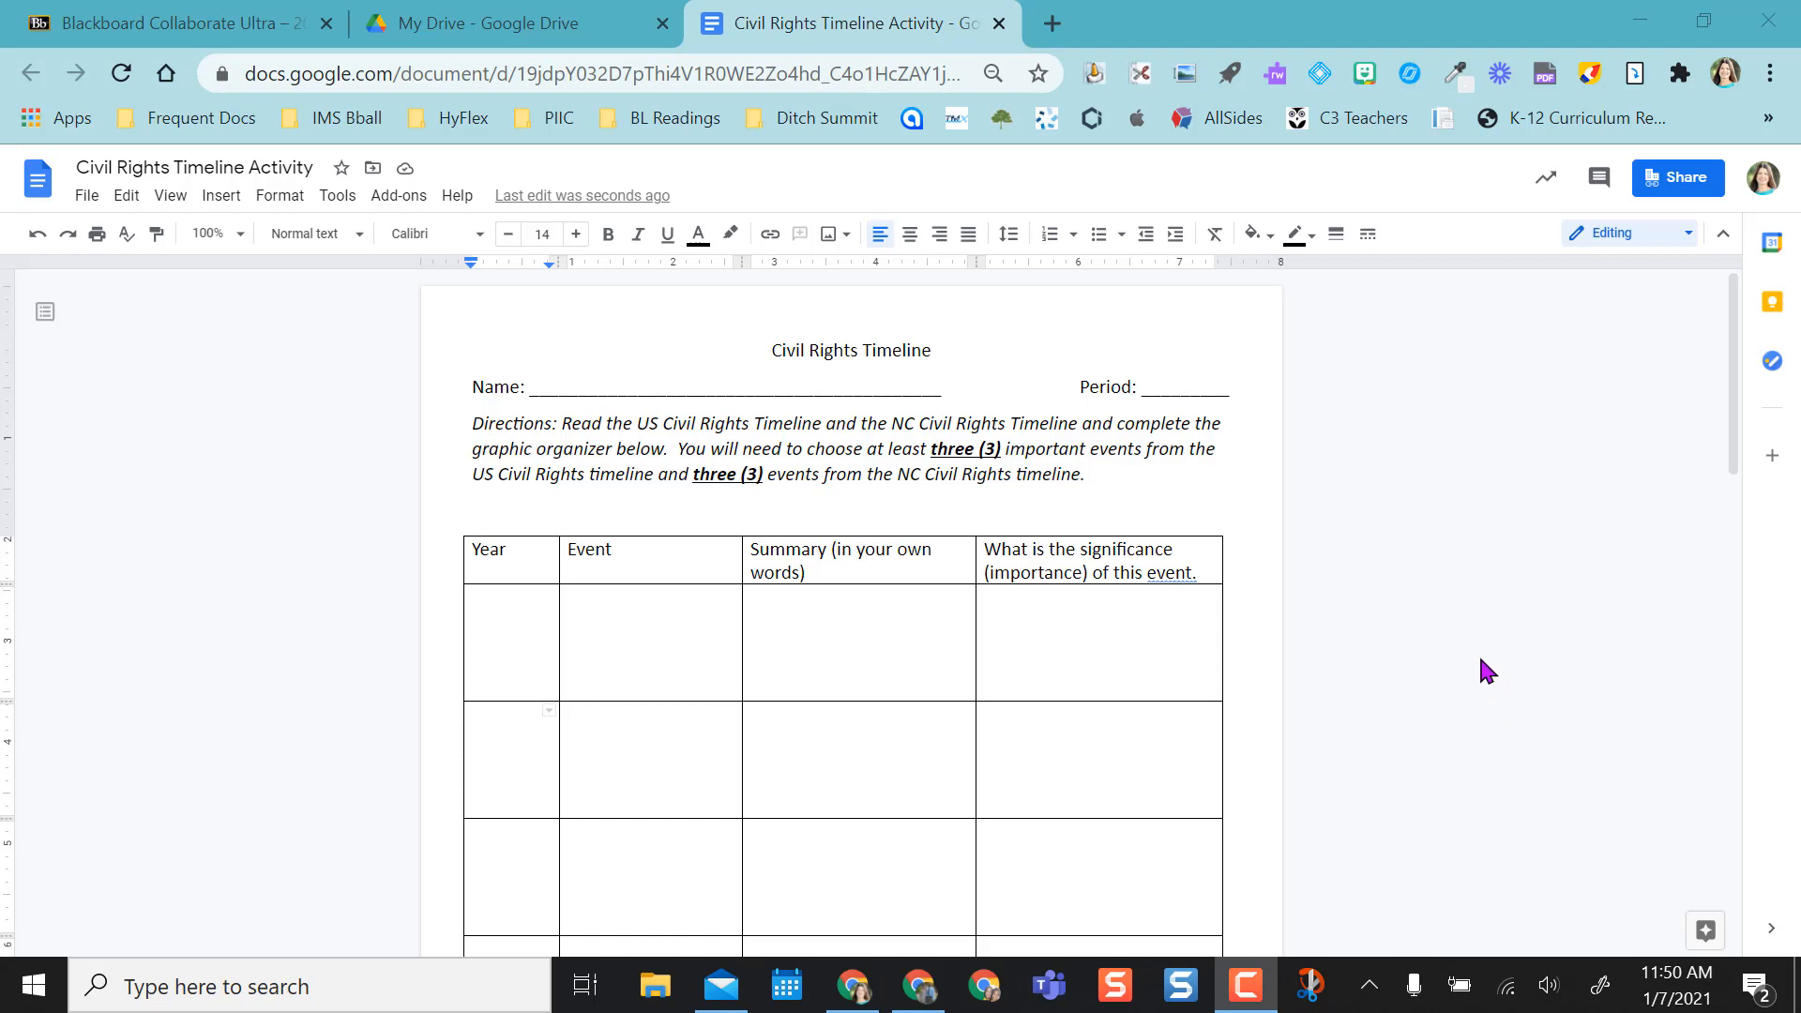
mouse_move(345, 495)
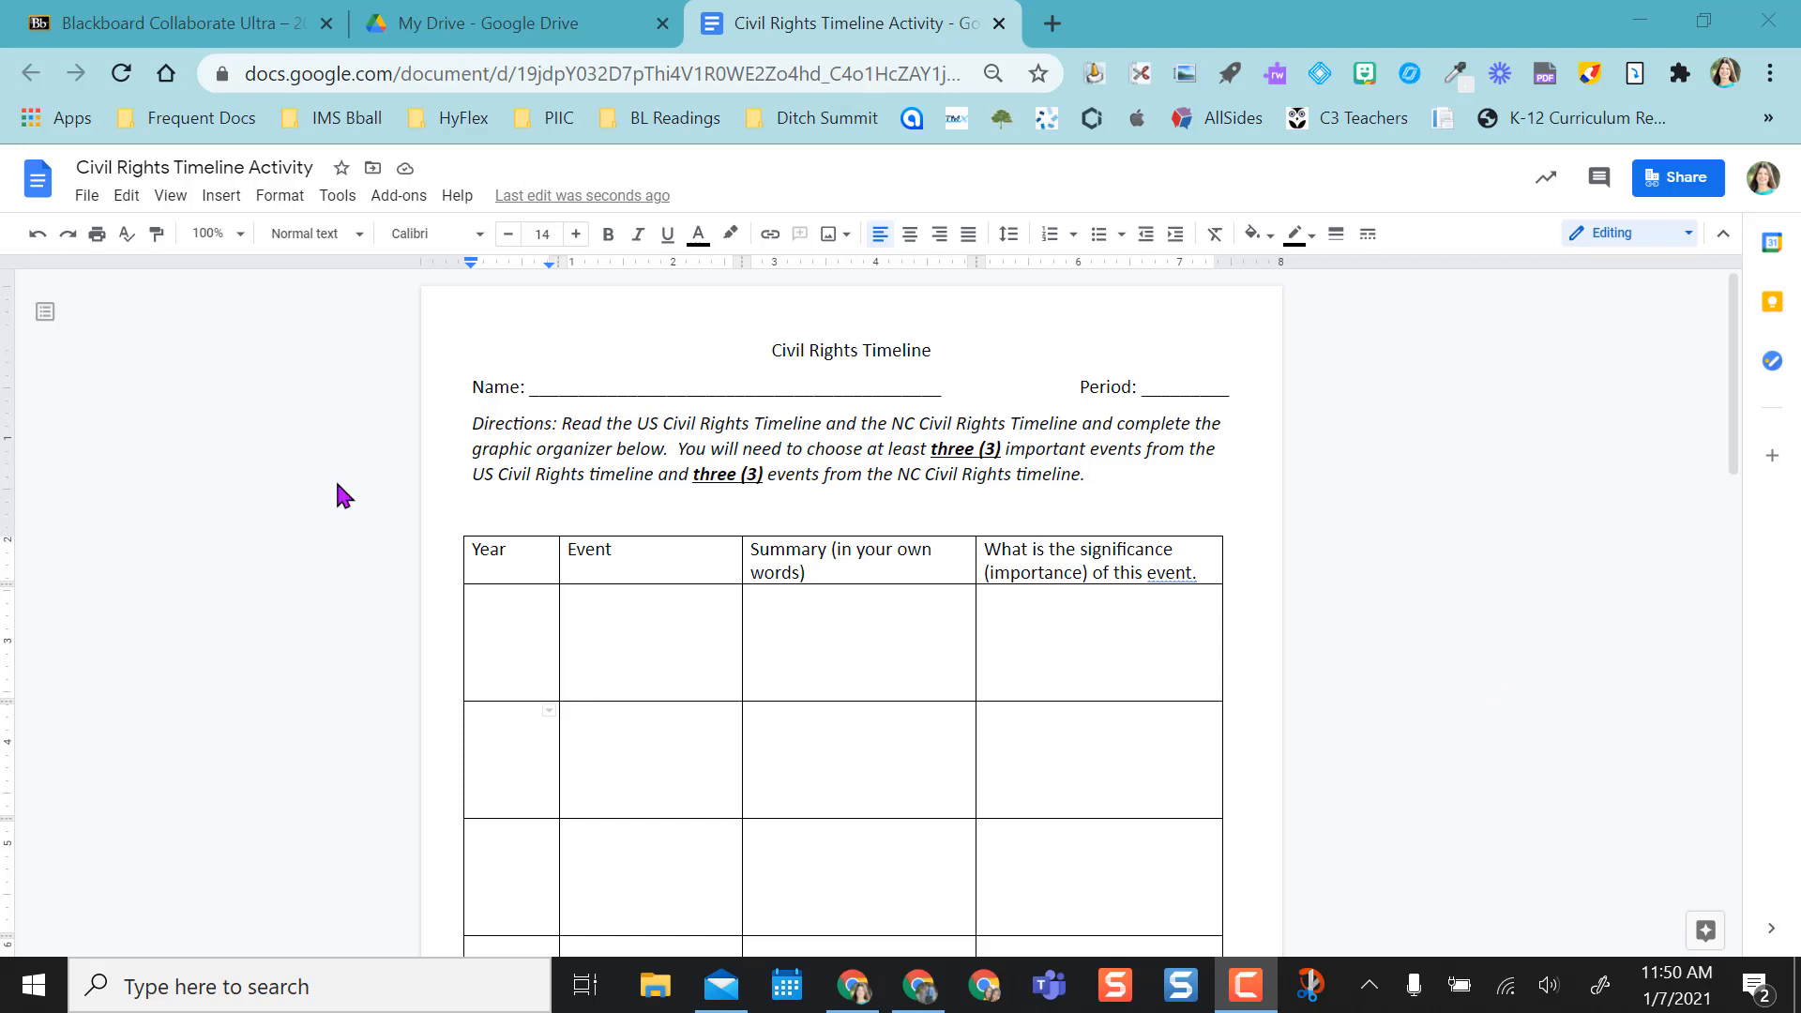
mouse_move(351, 540)
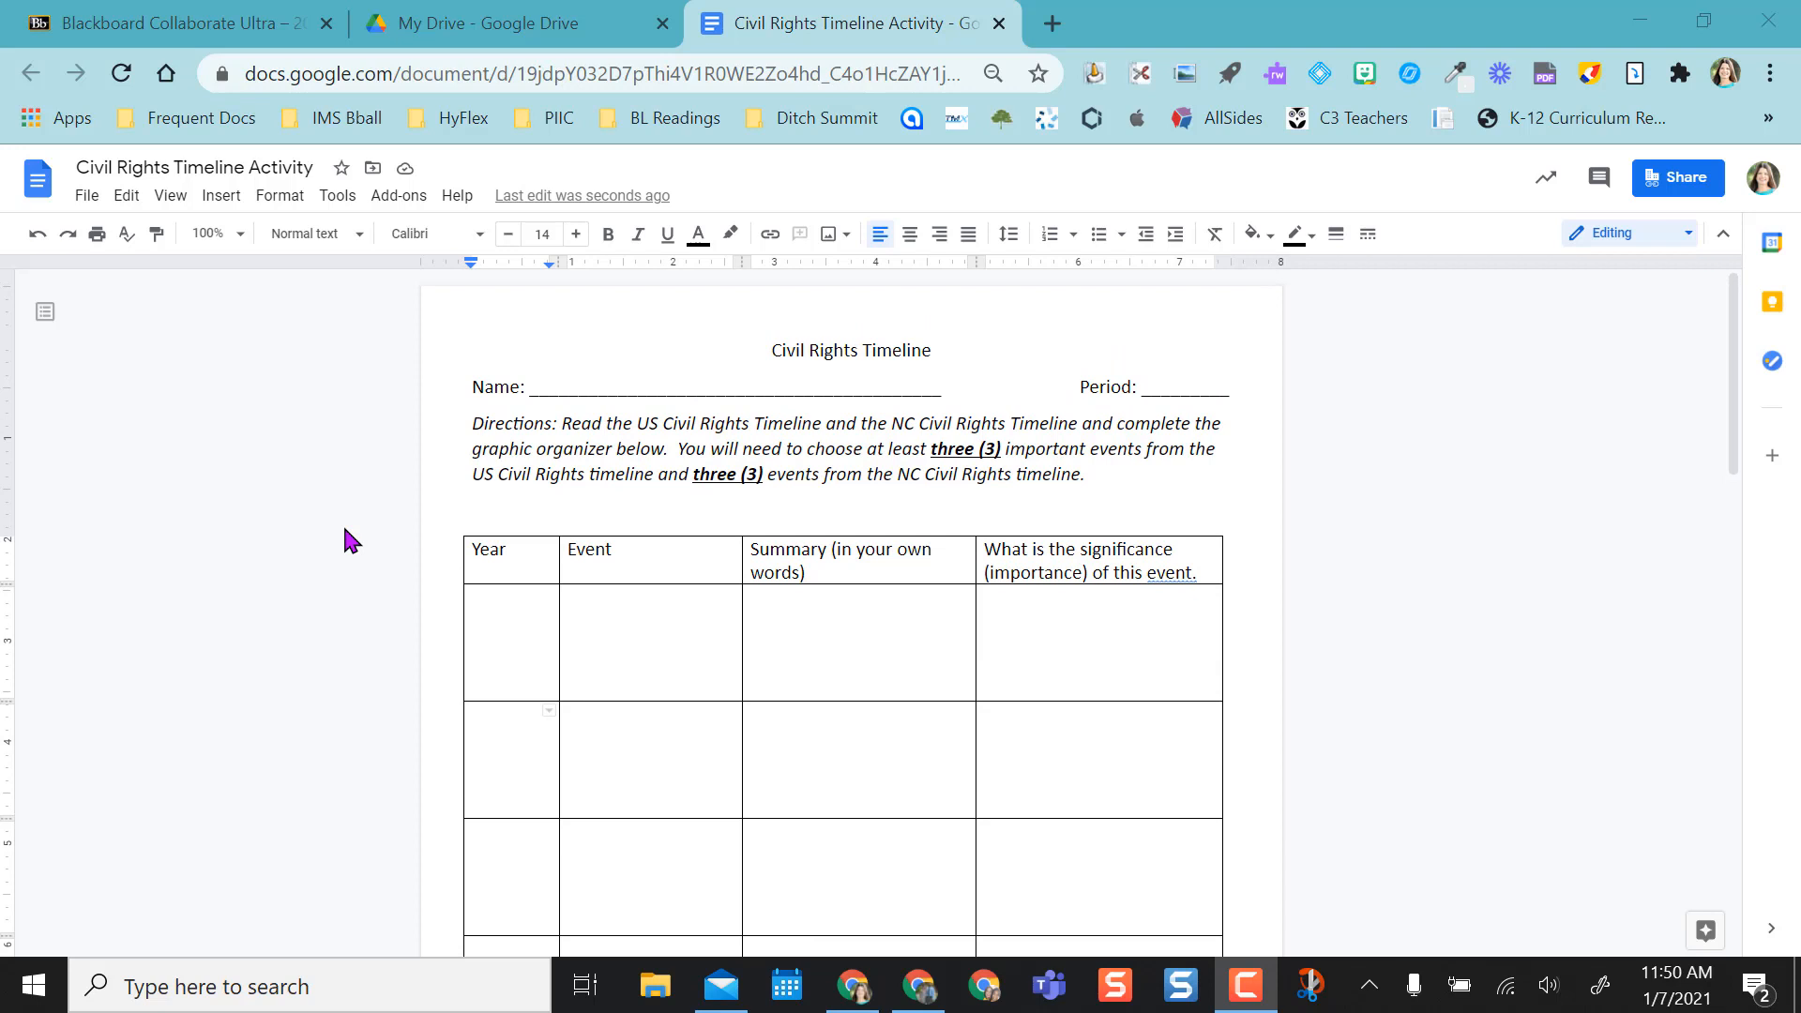
mouse_move(1292, 465)
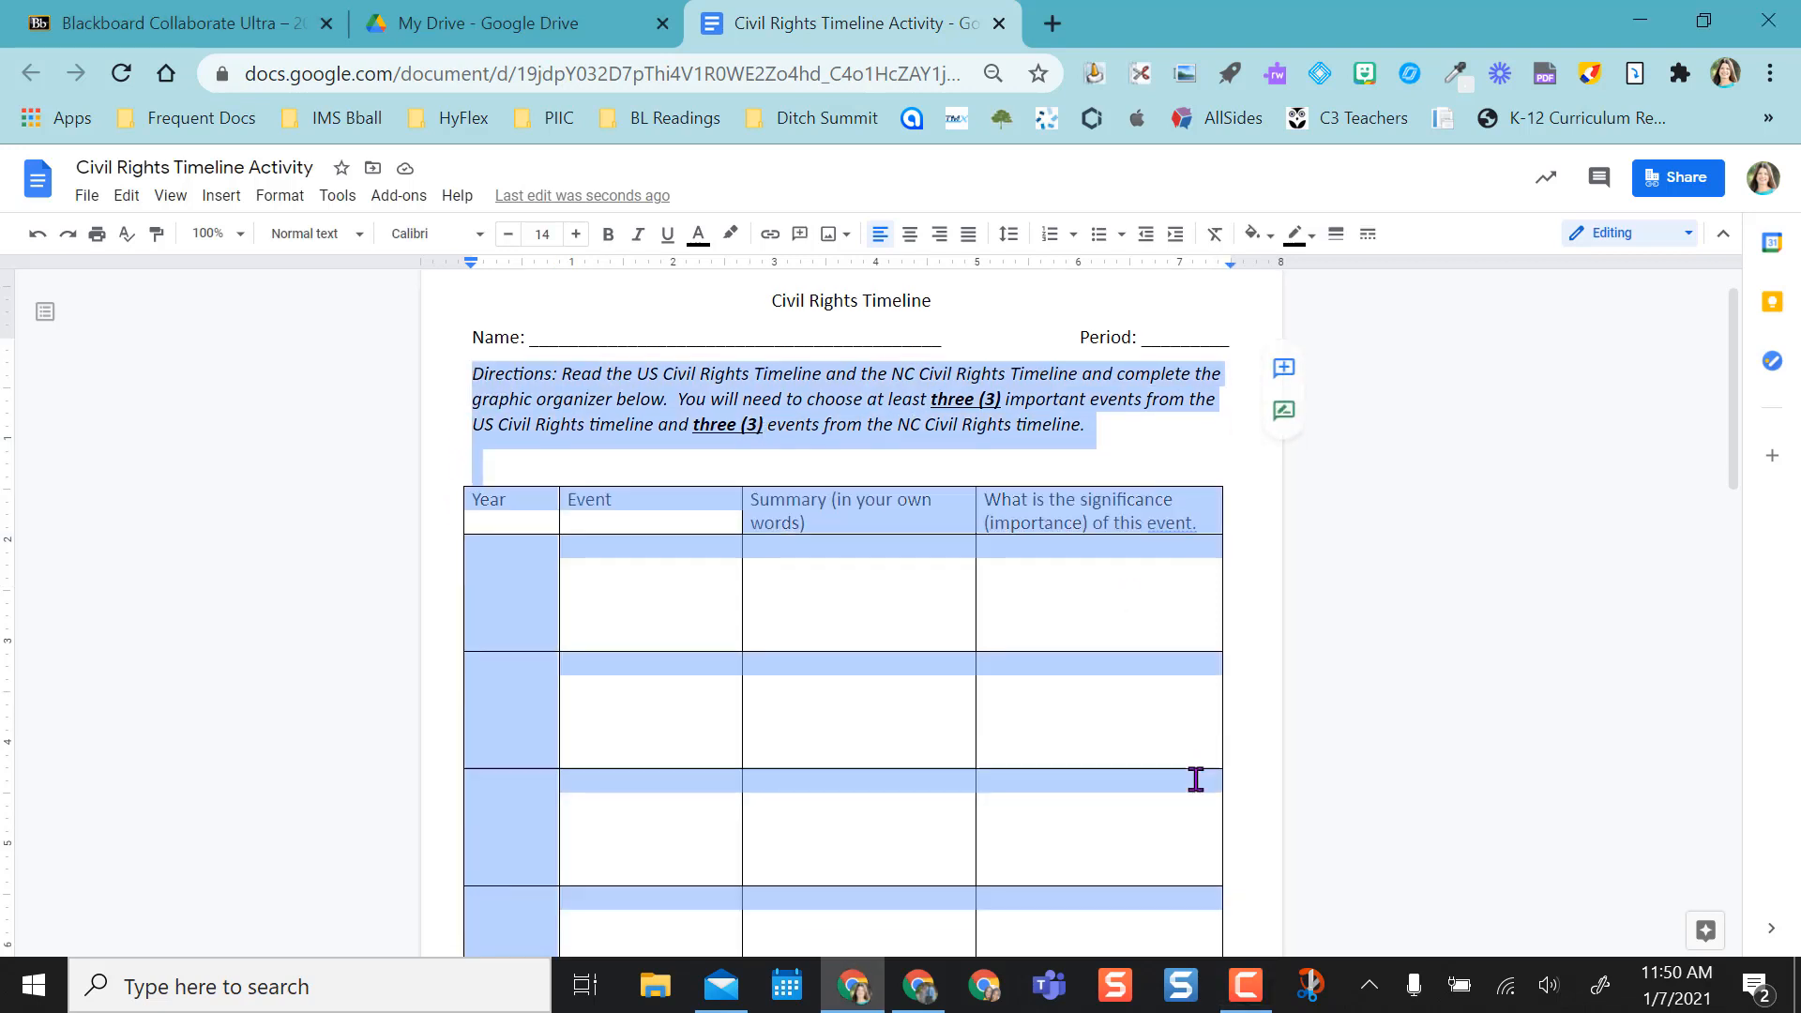
Step: Select the timeline table beneath the My NC Civil Rights Timeline directions
scroll("down", 3)
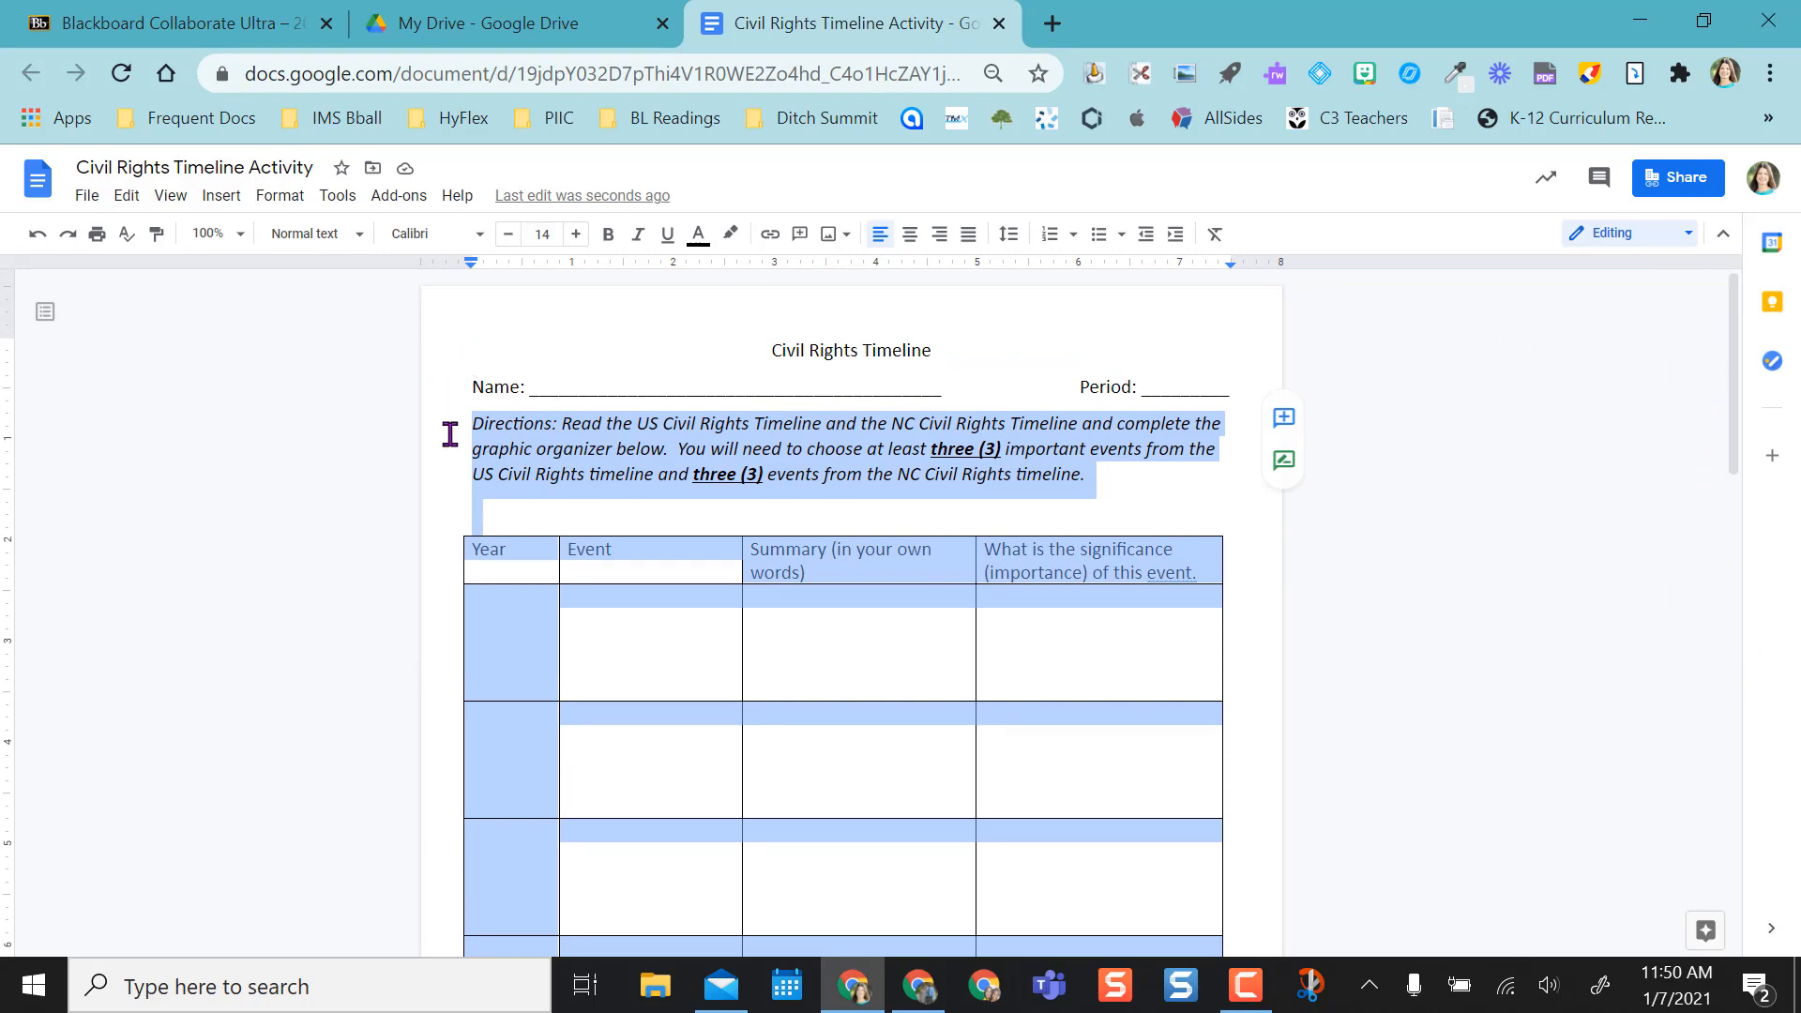
right_click(804, 448)
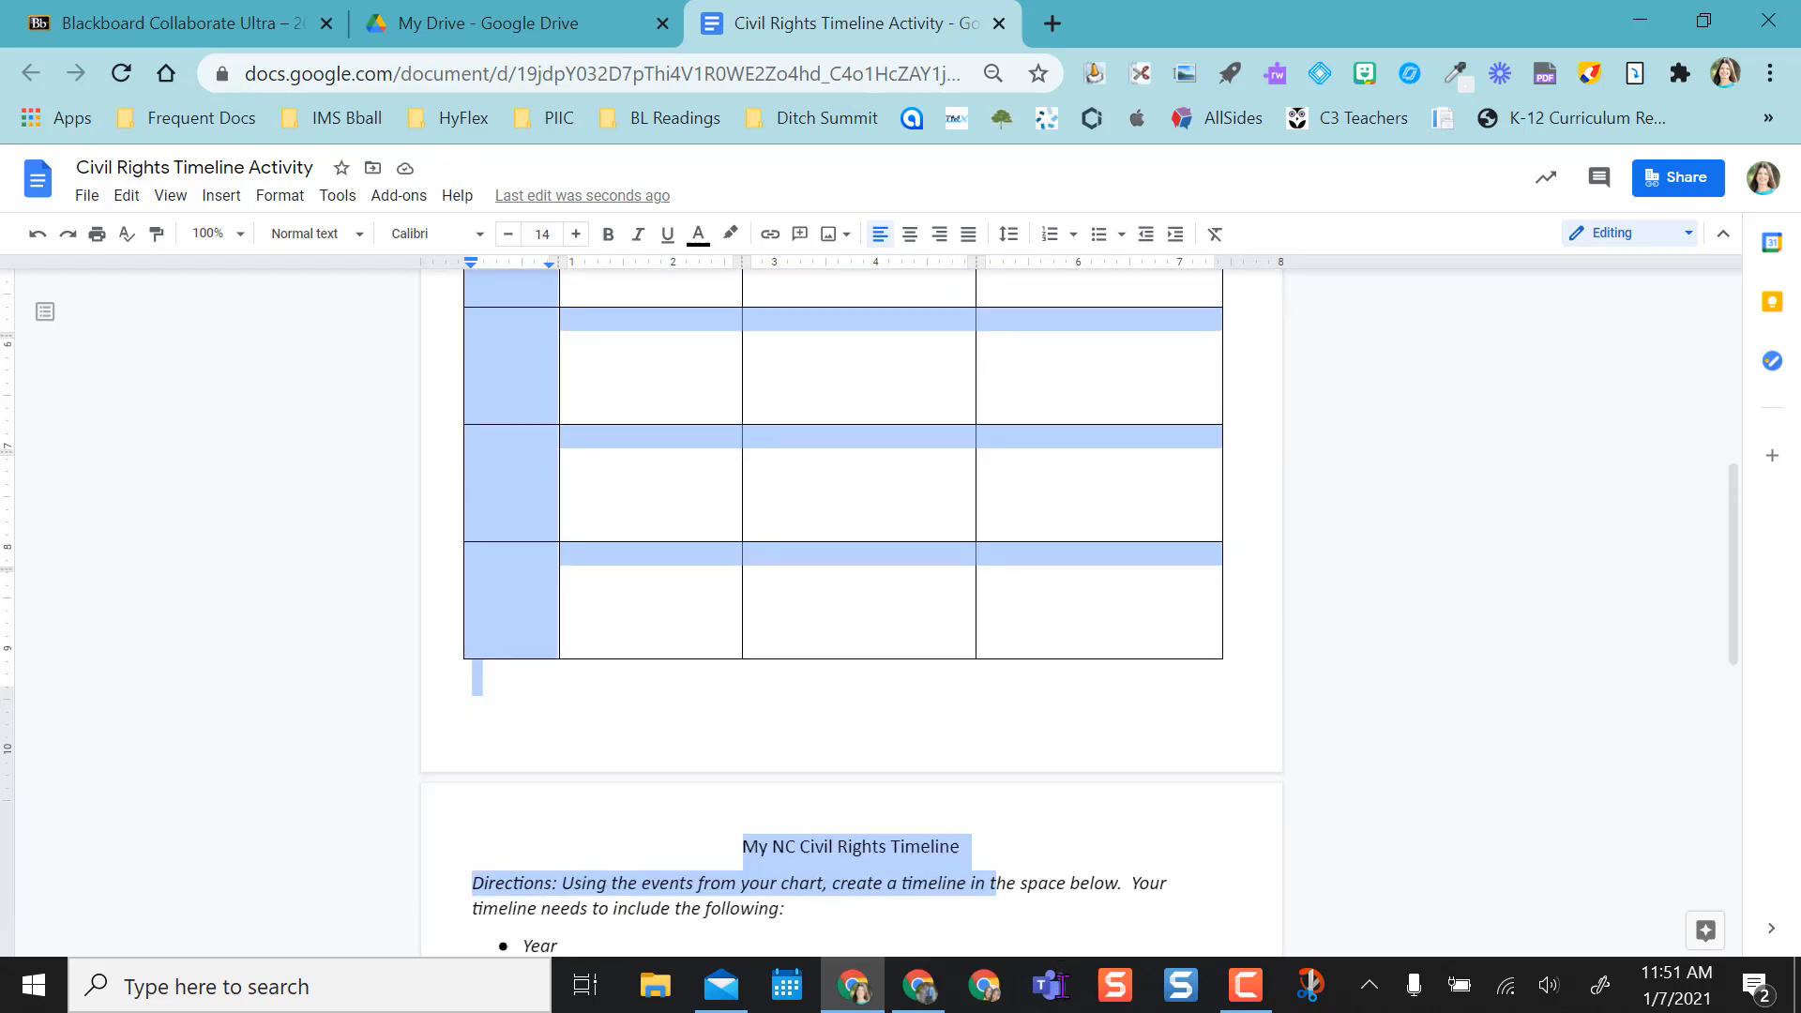
Step: Apply Landscape orientation in Page setup to the selected content only, leaving the directions page portrait
scroll("down", 3)
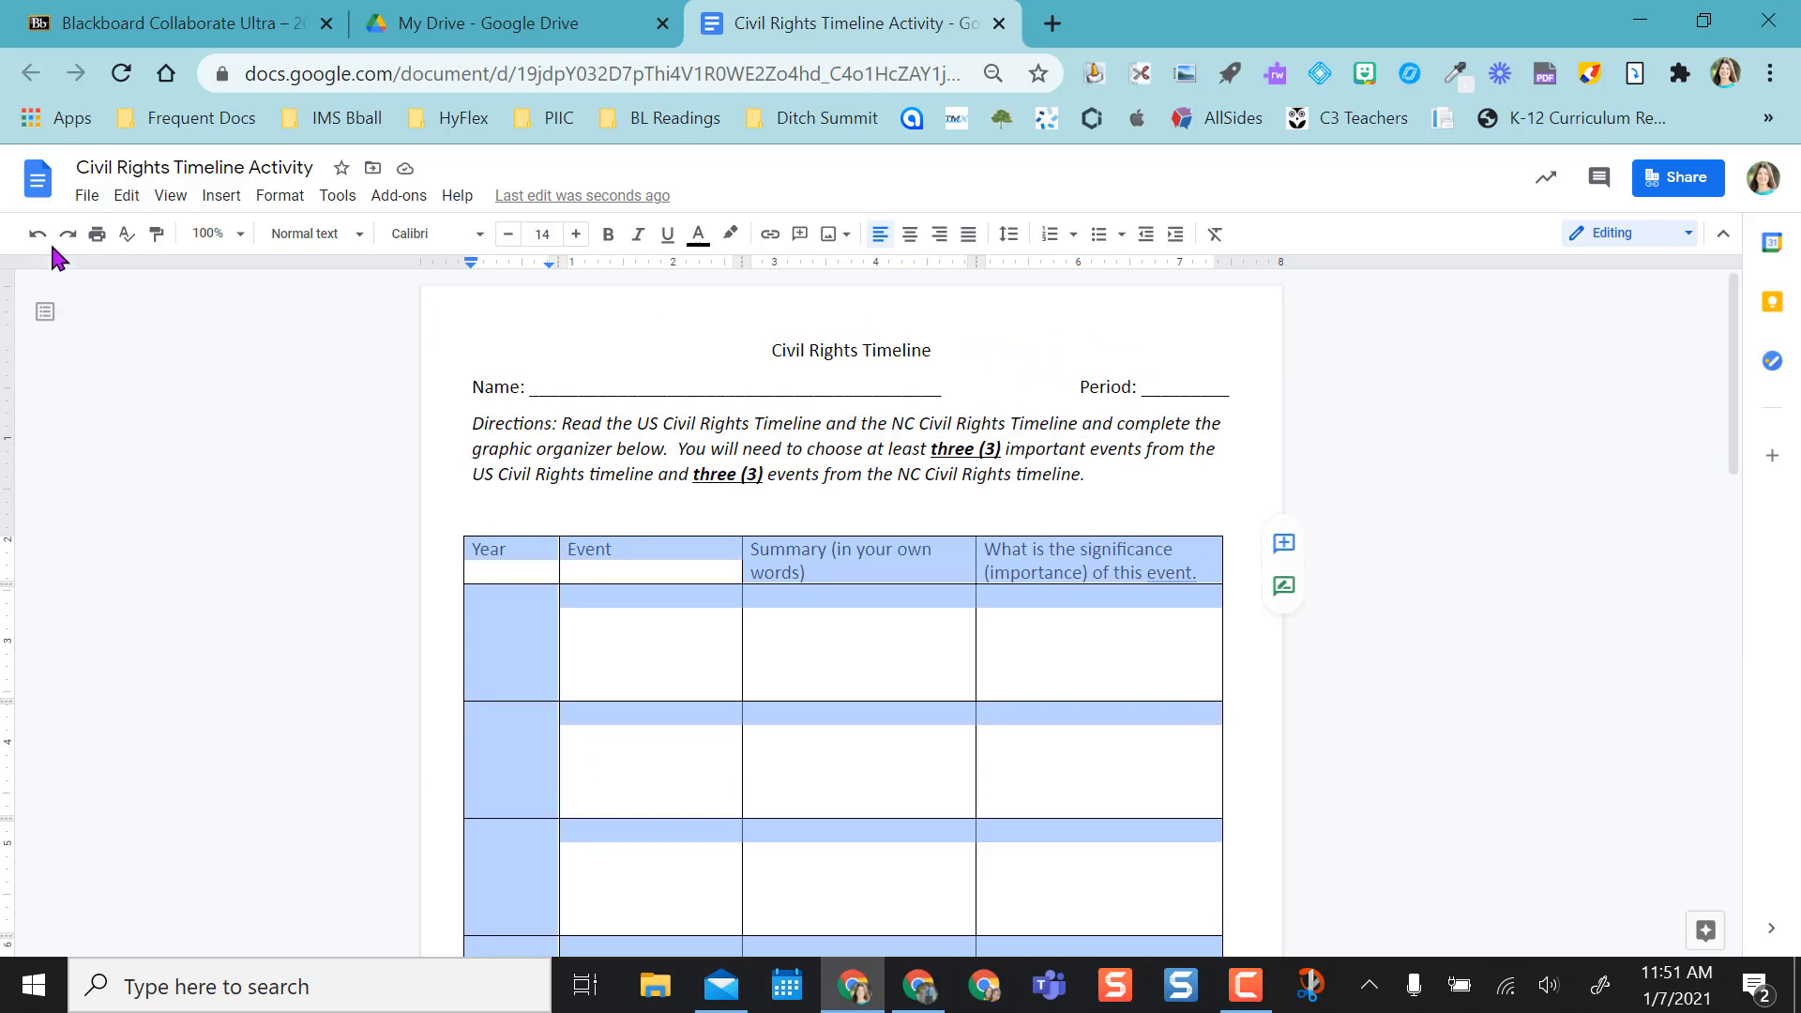
left_click(84, 195)
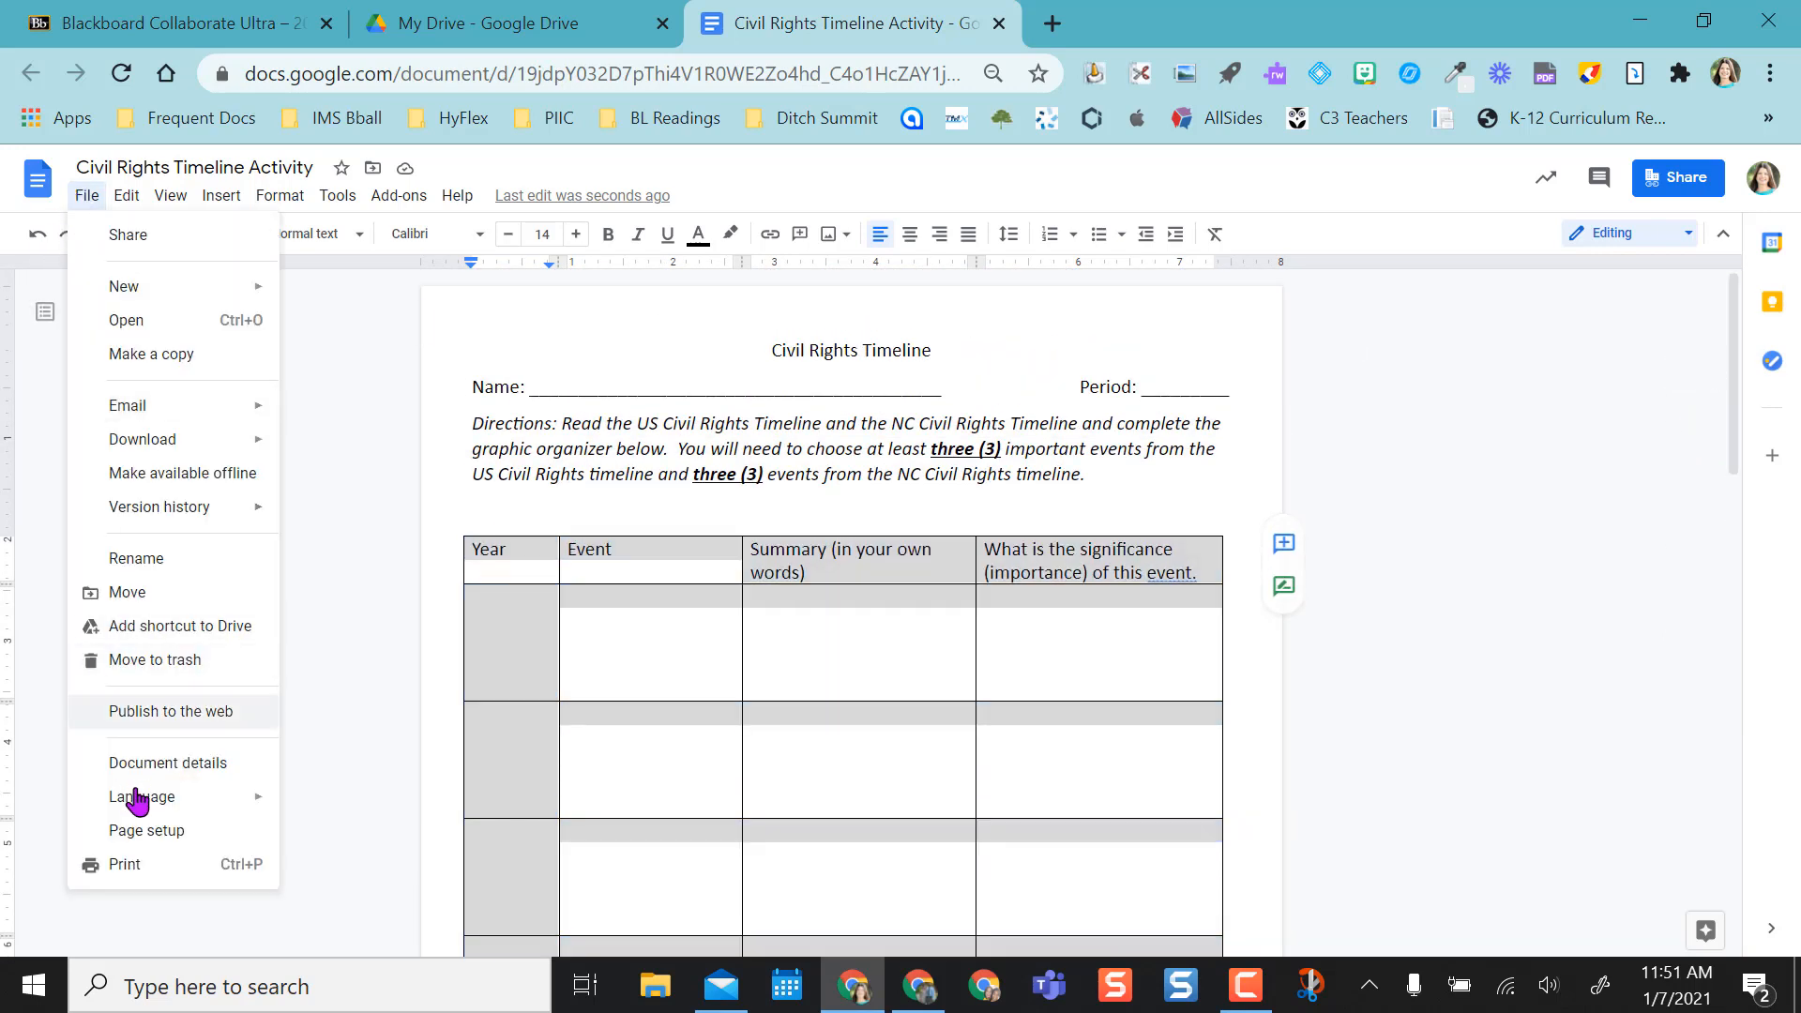
left_click(147, 831)
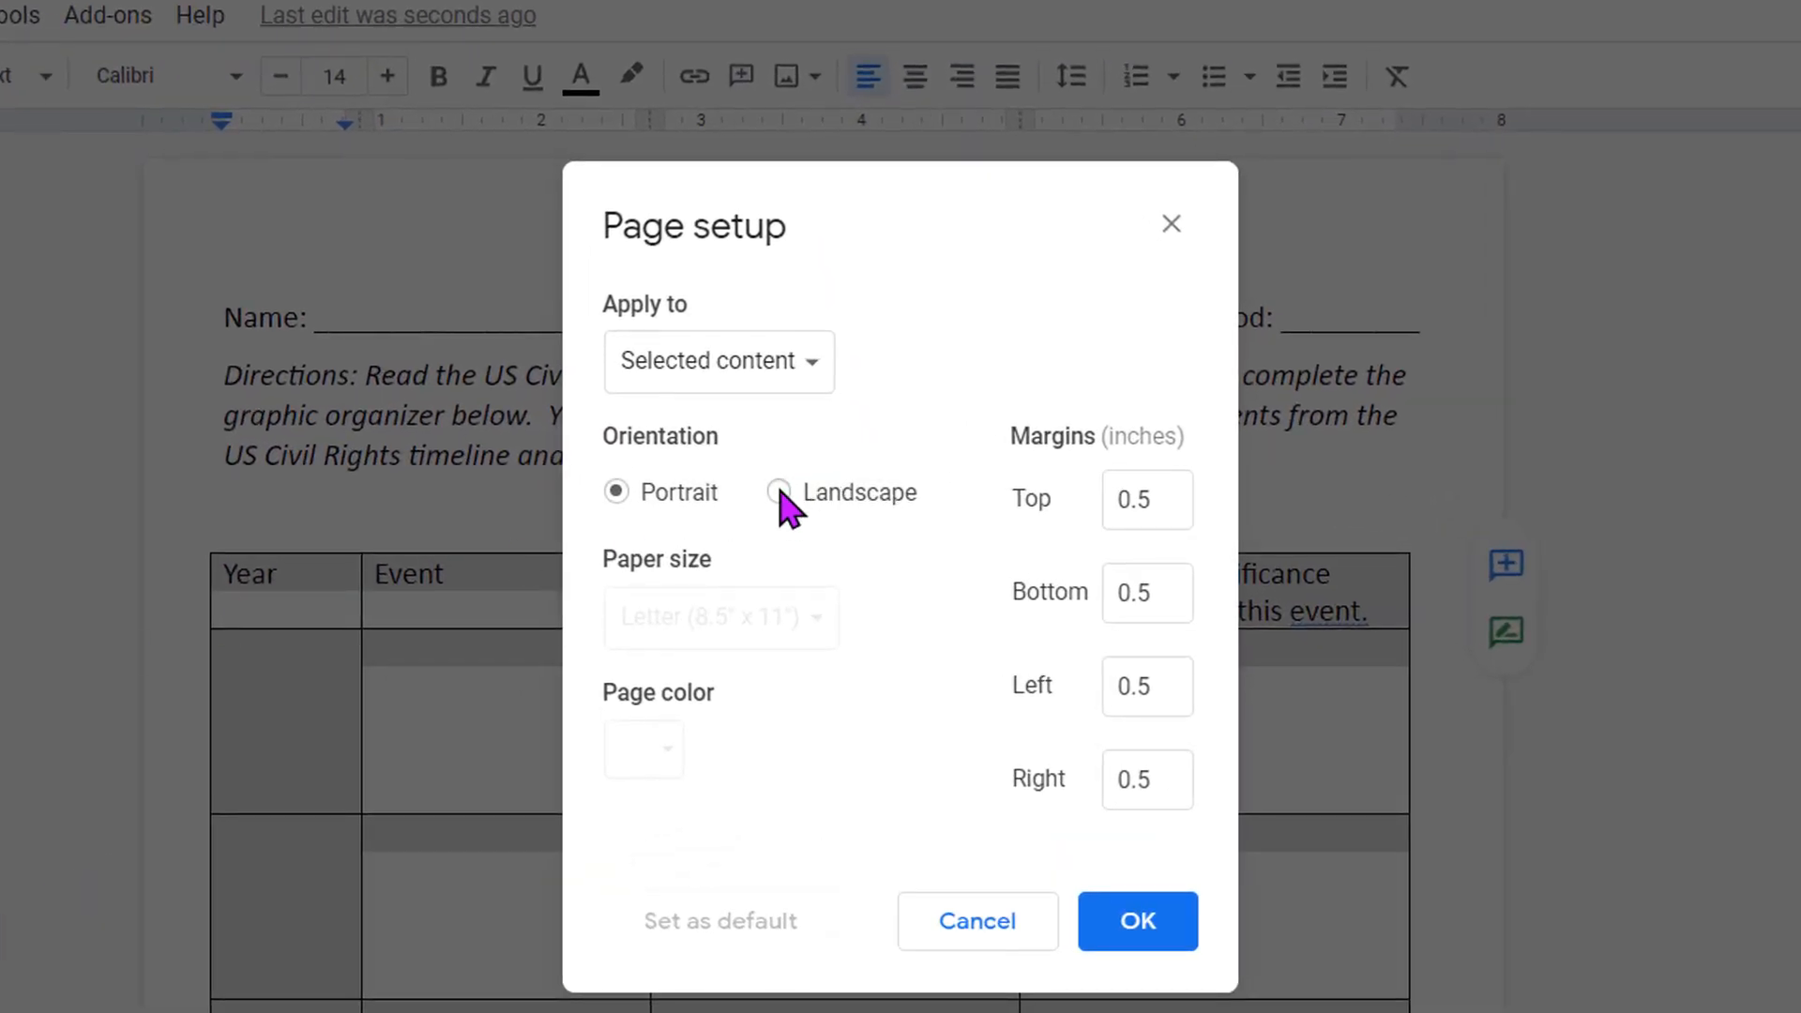
left_click(777, 491)
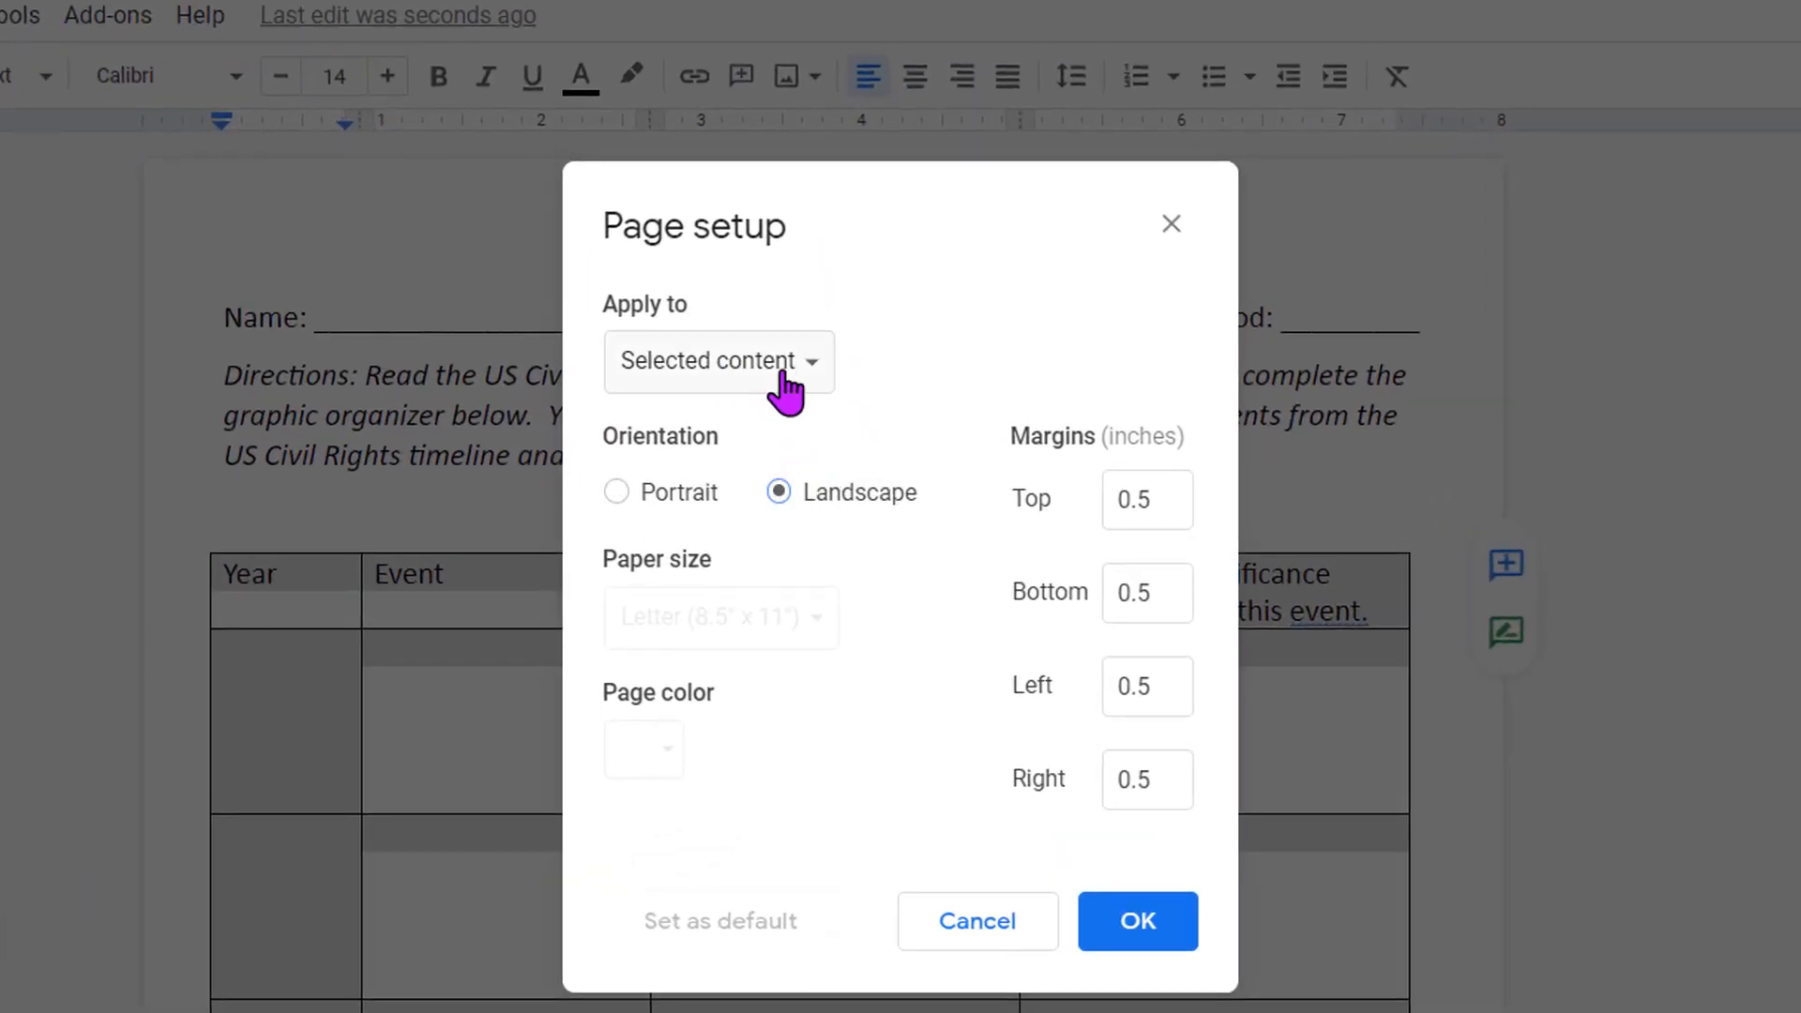
left_click(718, 360)
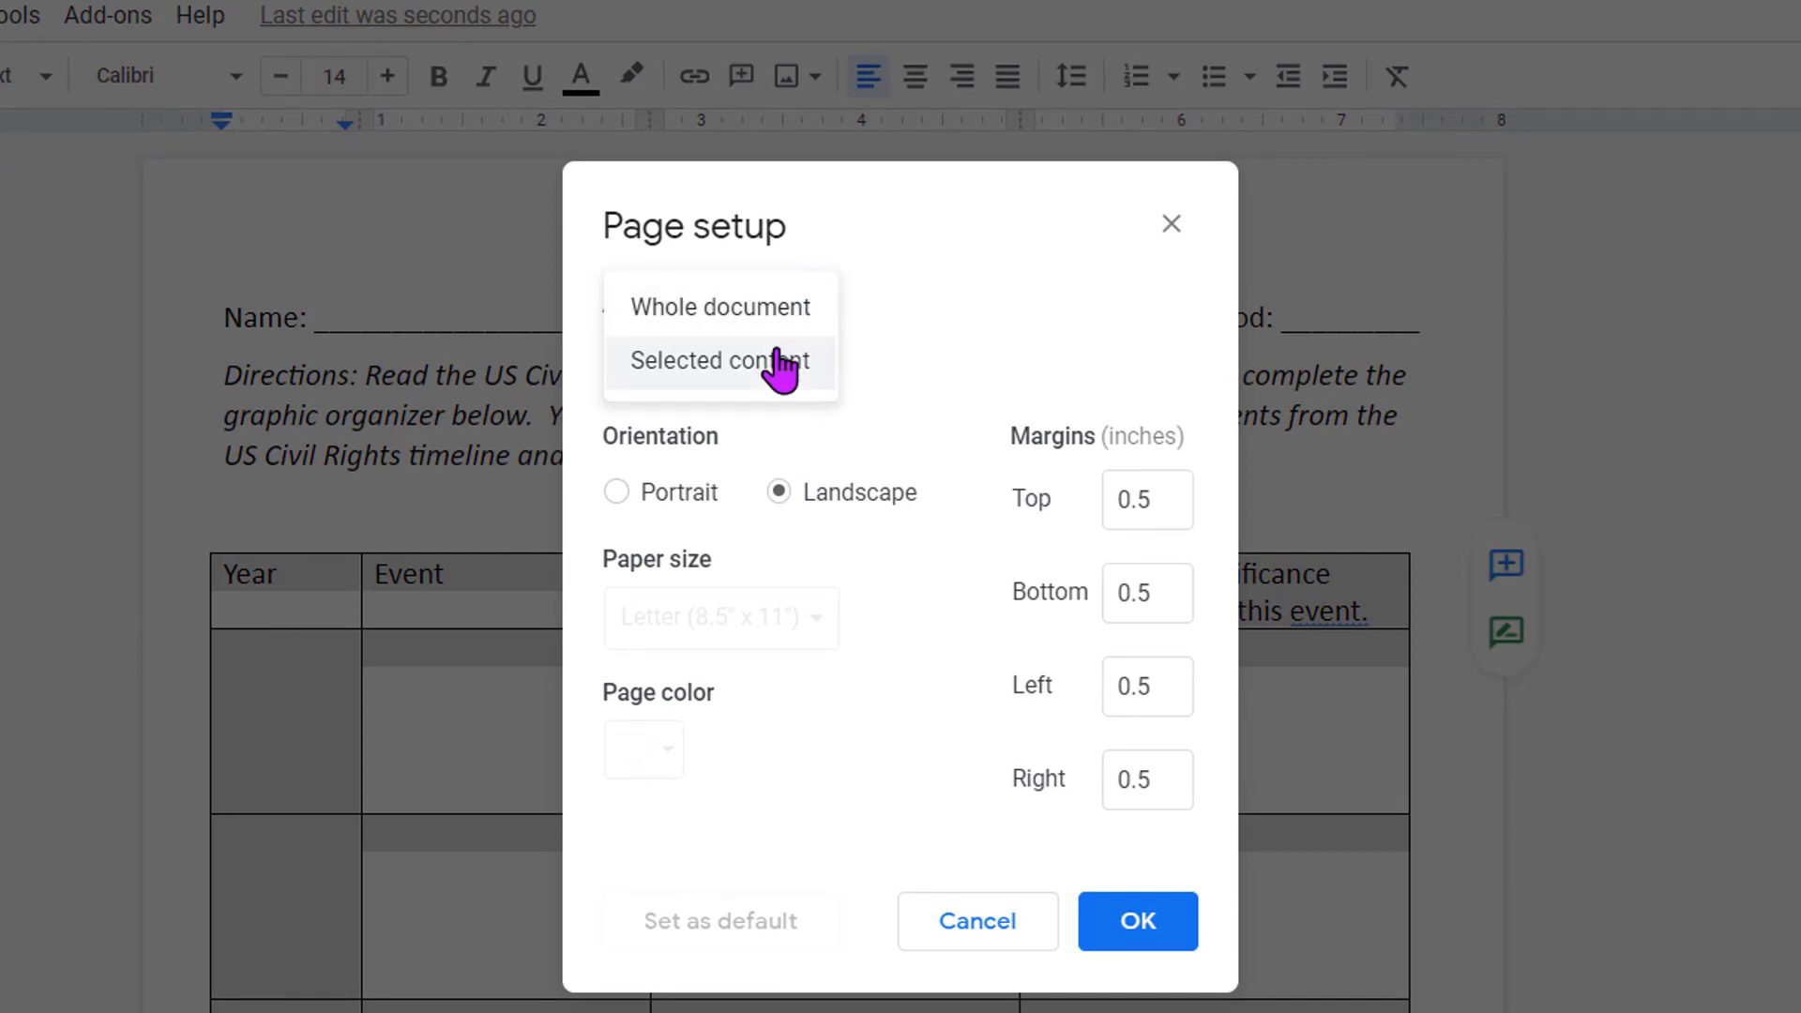
left_click(721, 360)
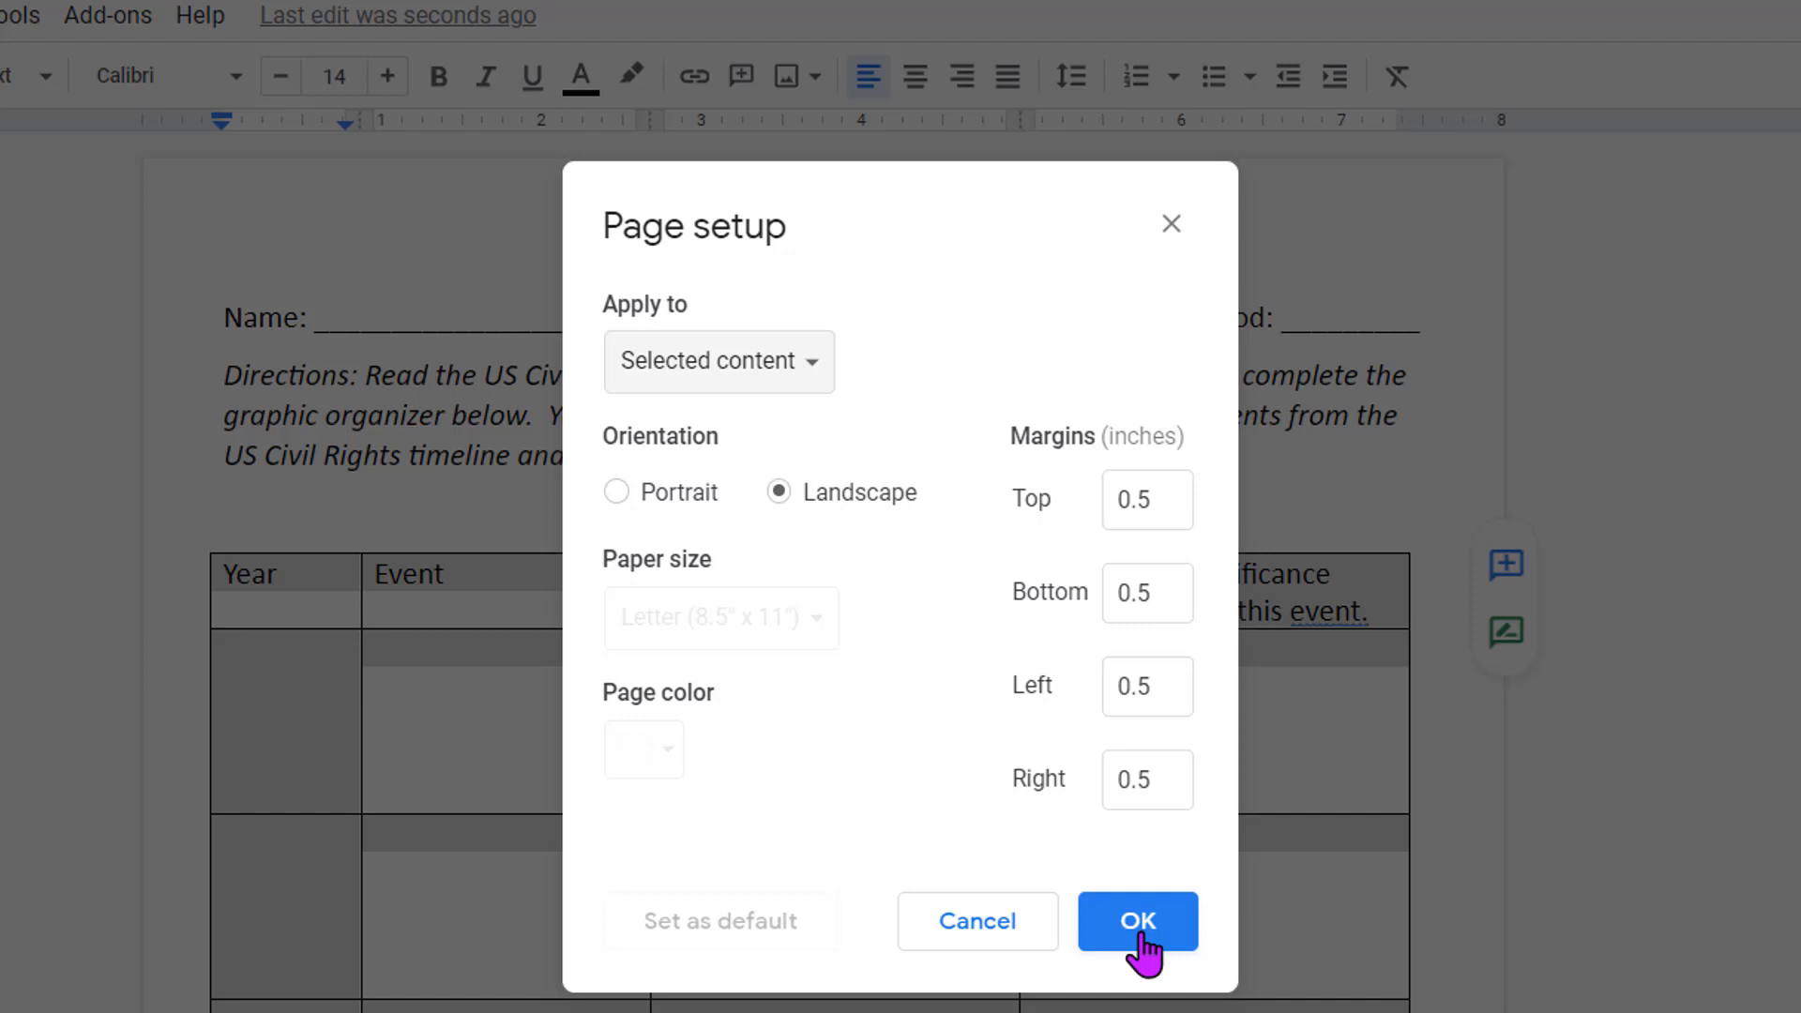
left_click(1137, 919)
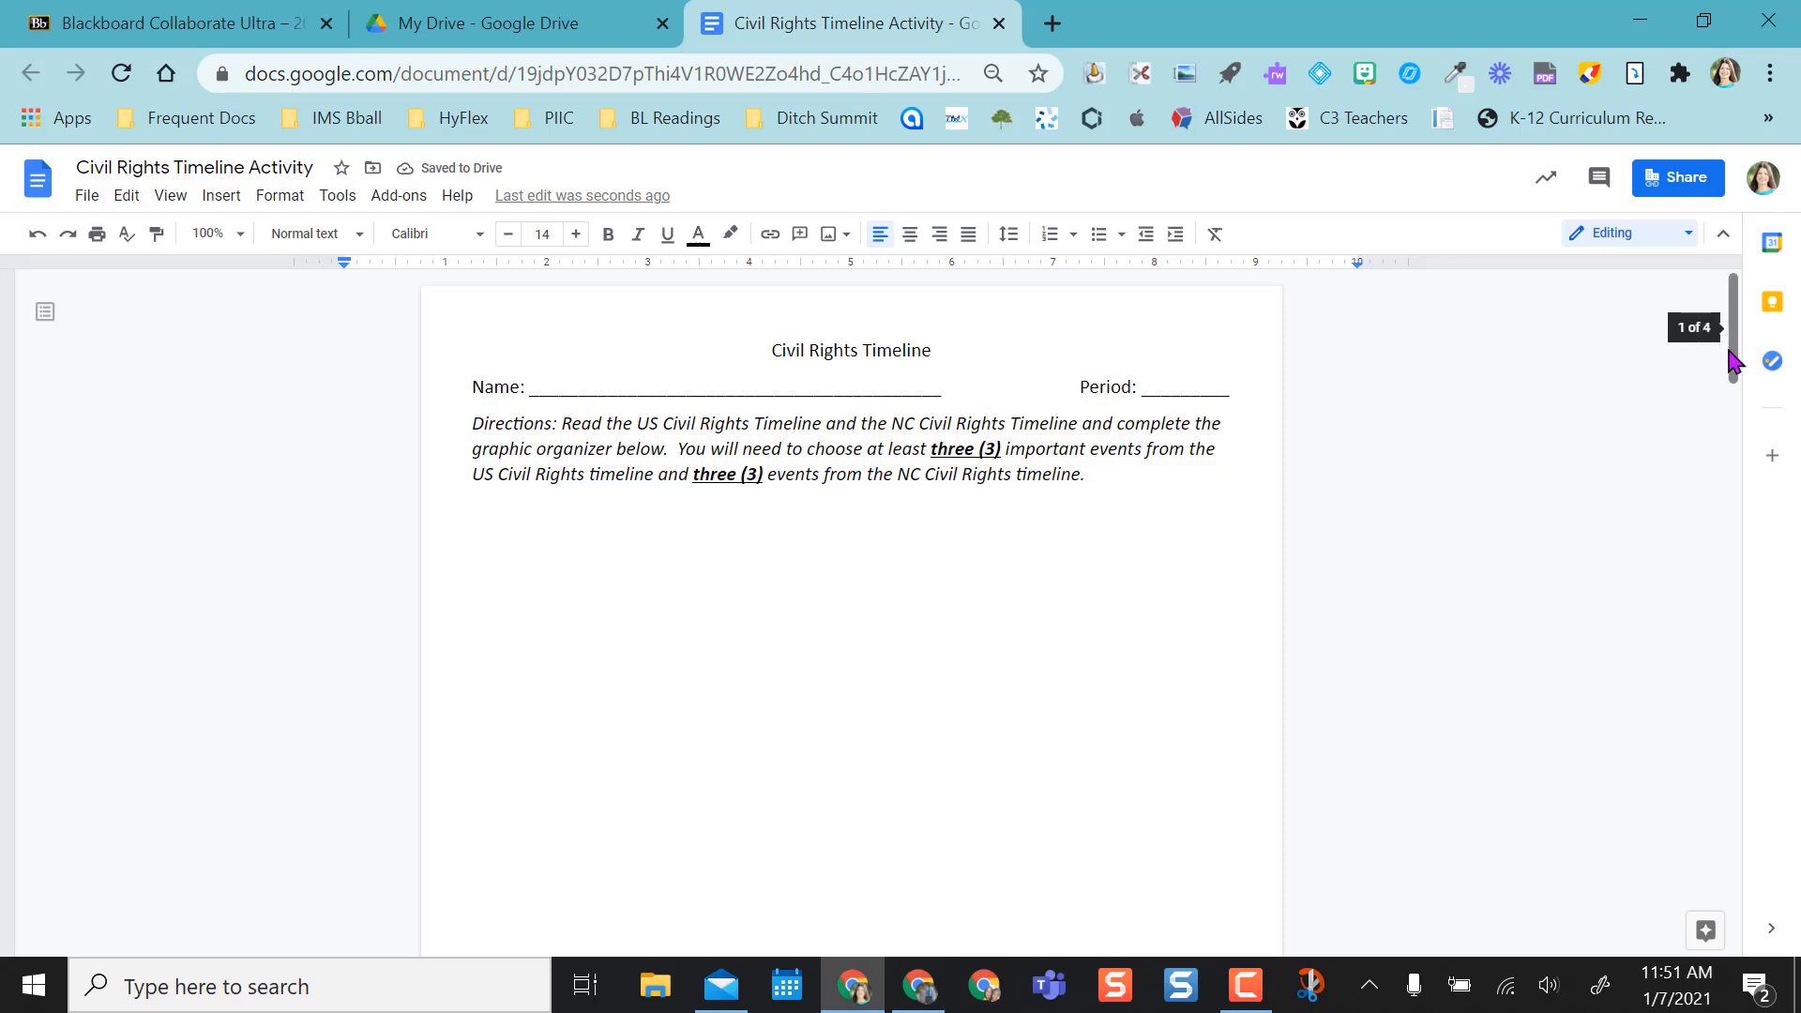
Step: Scroll down to the table on its new landscape page
scroll("down", 3)
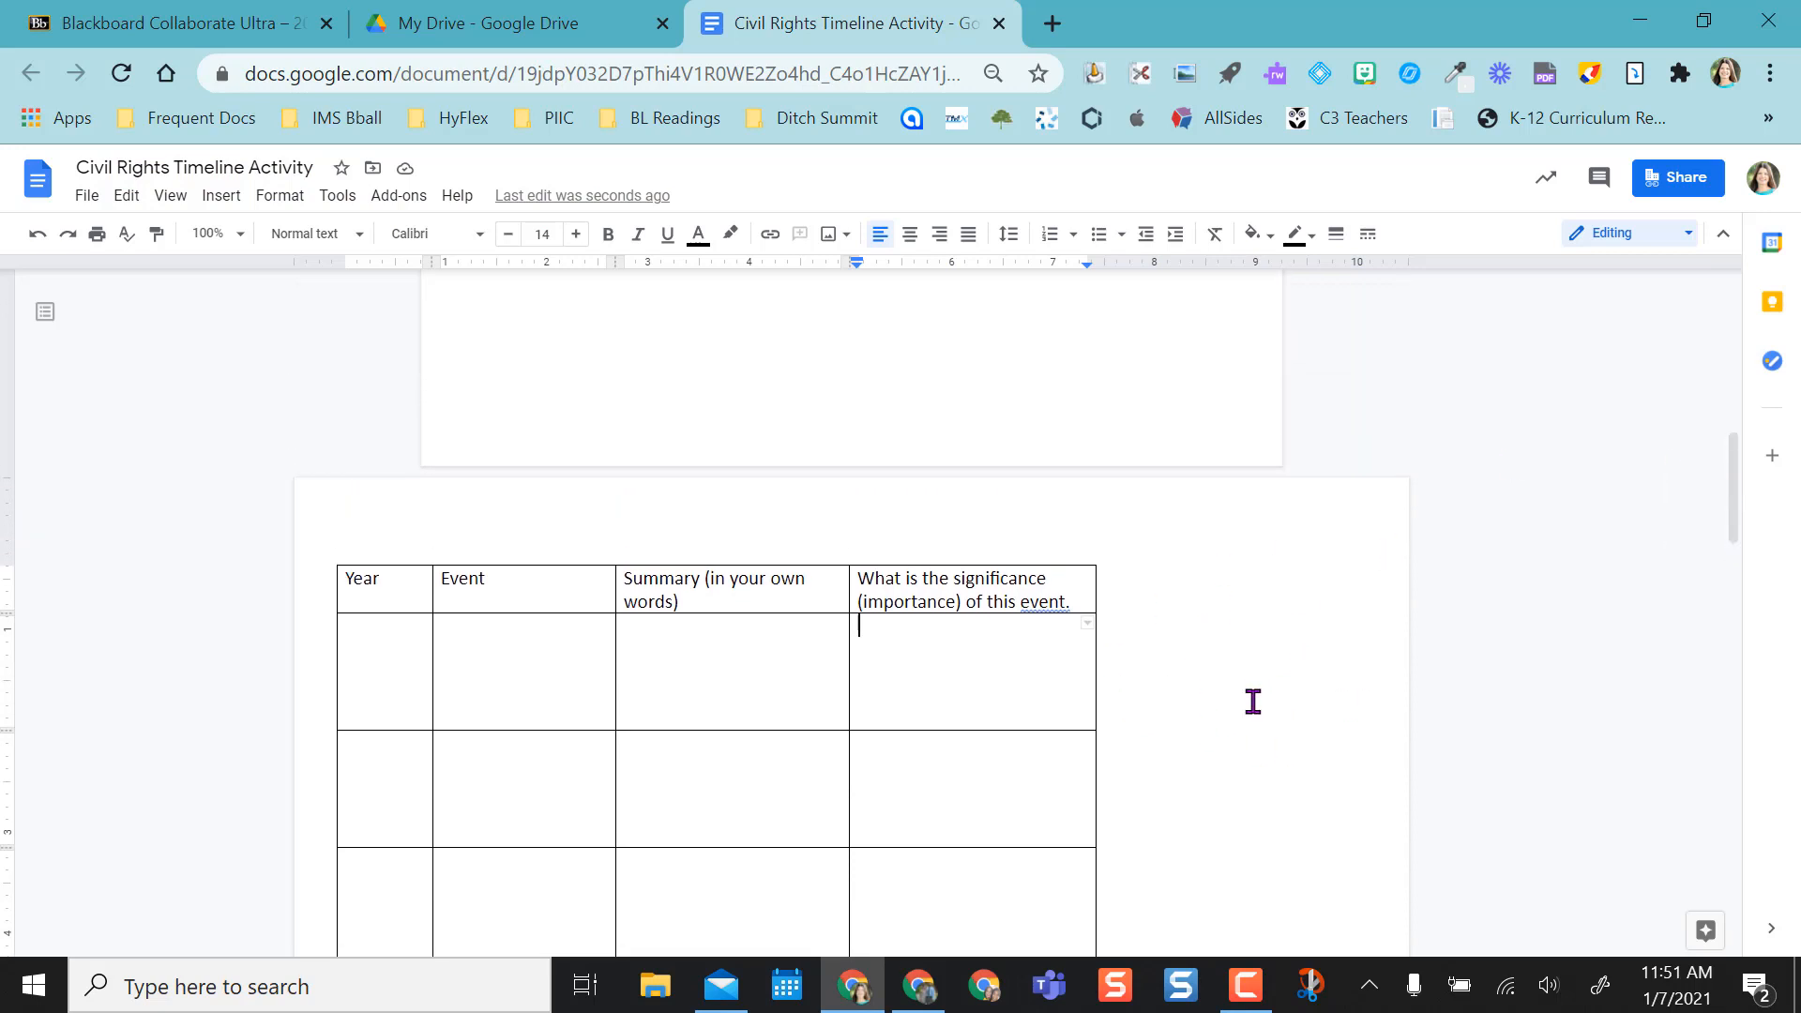
mouse_move(1257, 694)
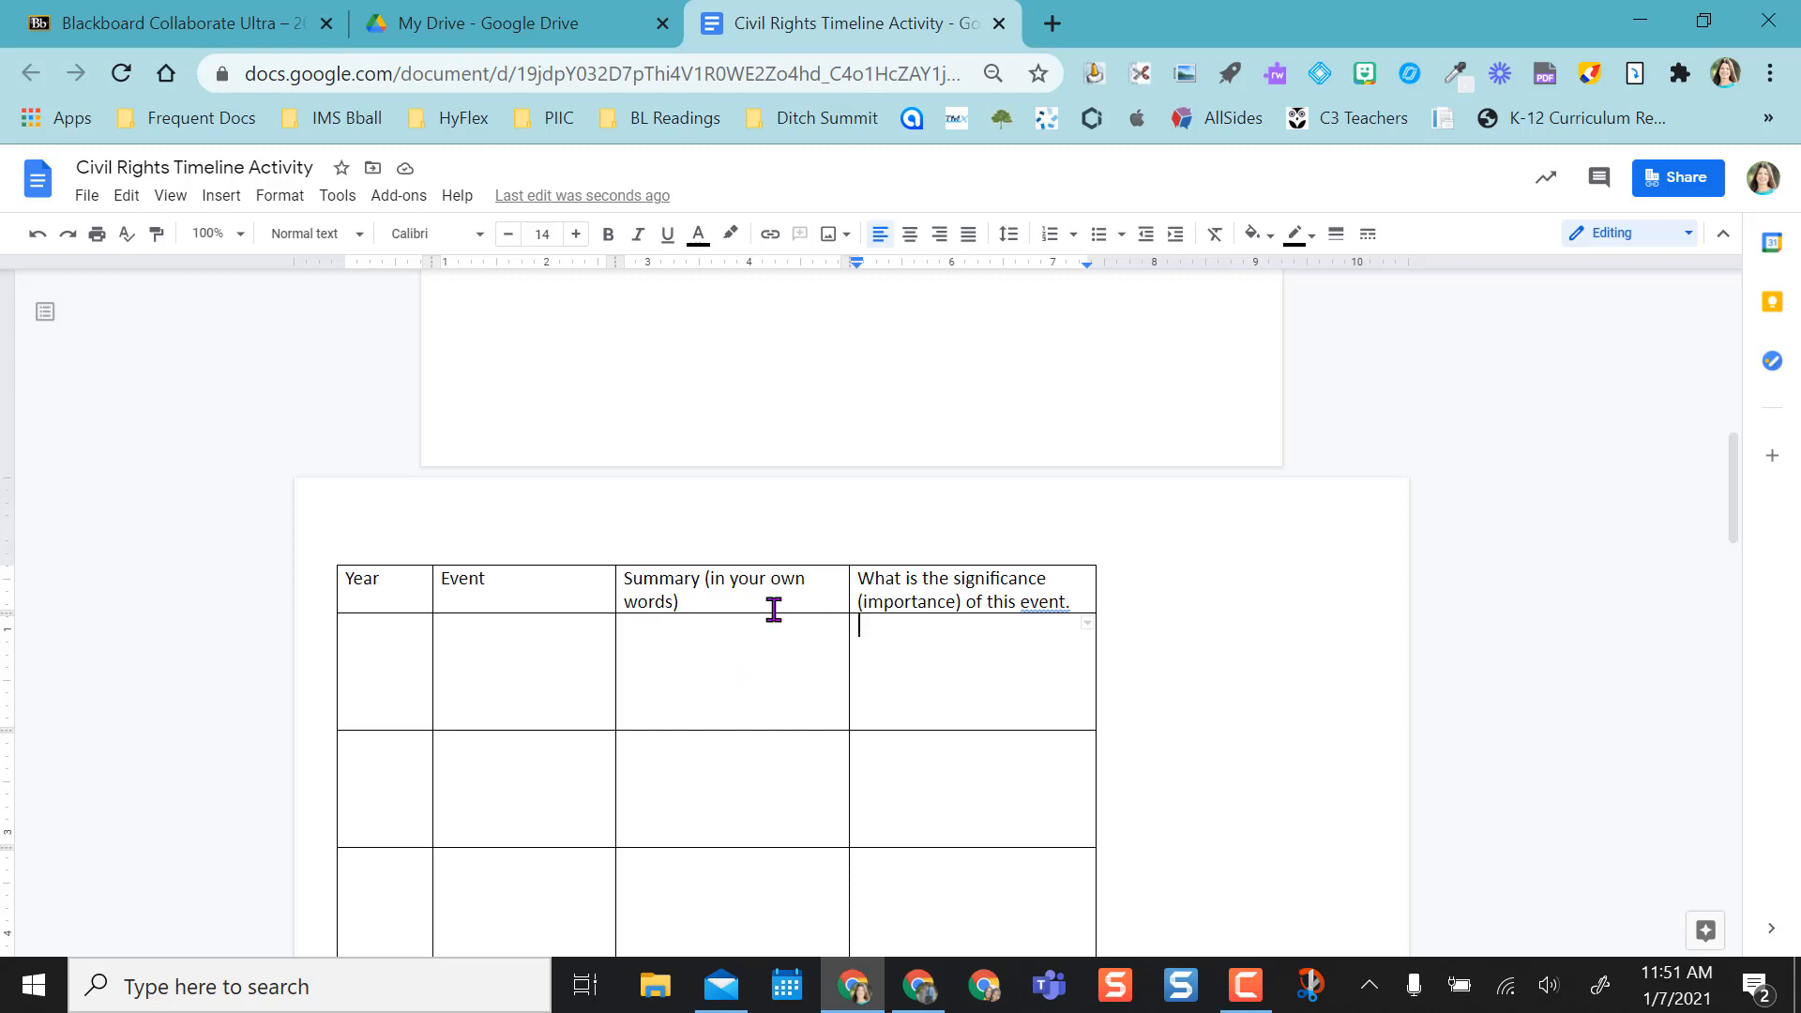
mouse_move(1013, 636)
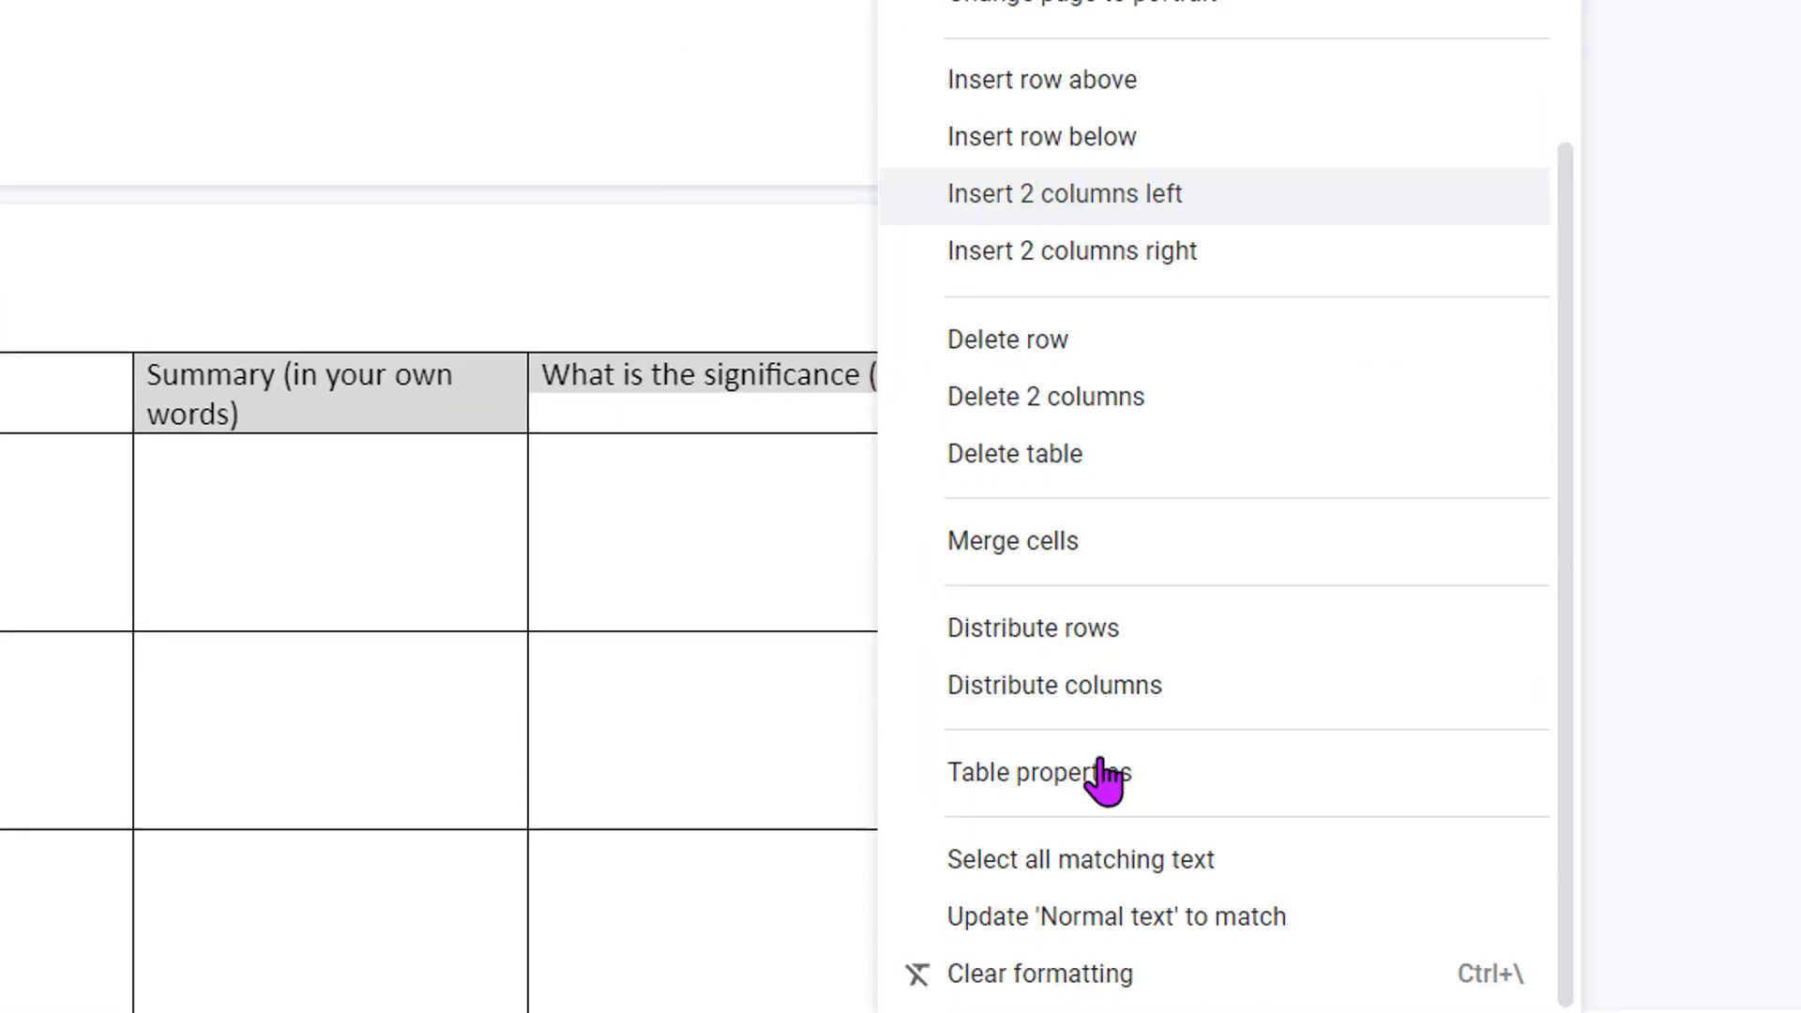
mouse_move(1054, 684)
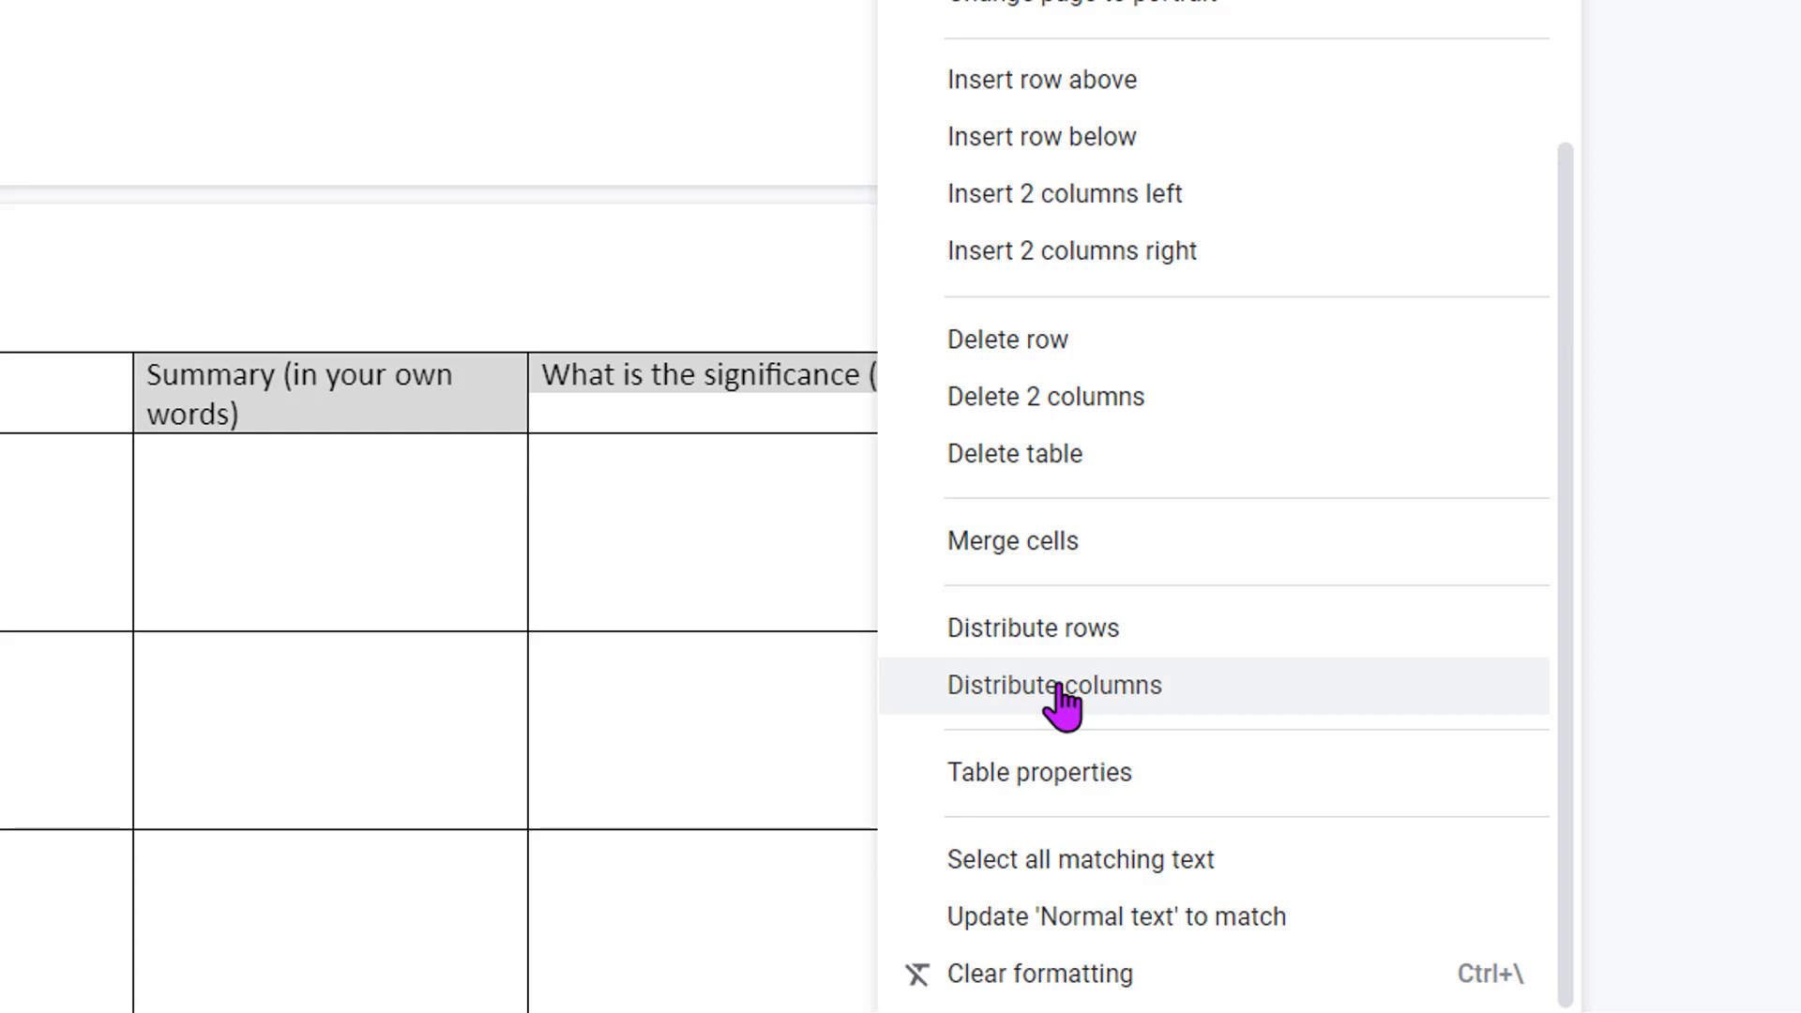
Step: Distribute the Summary and Significance columns evenly across the landscape page
left_click(1052, 684)
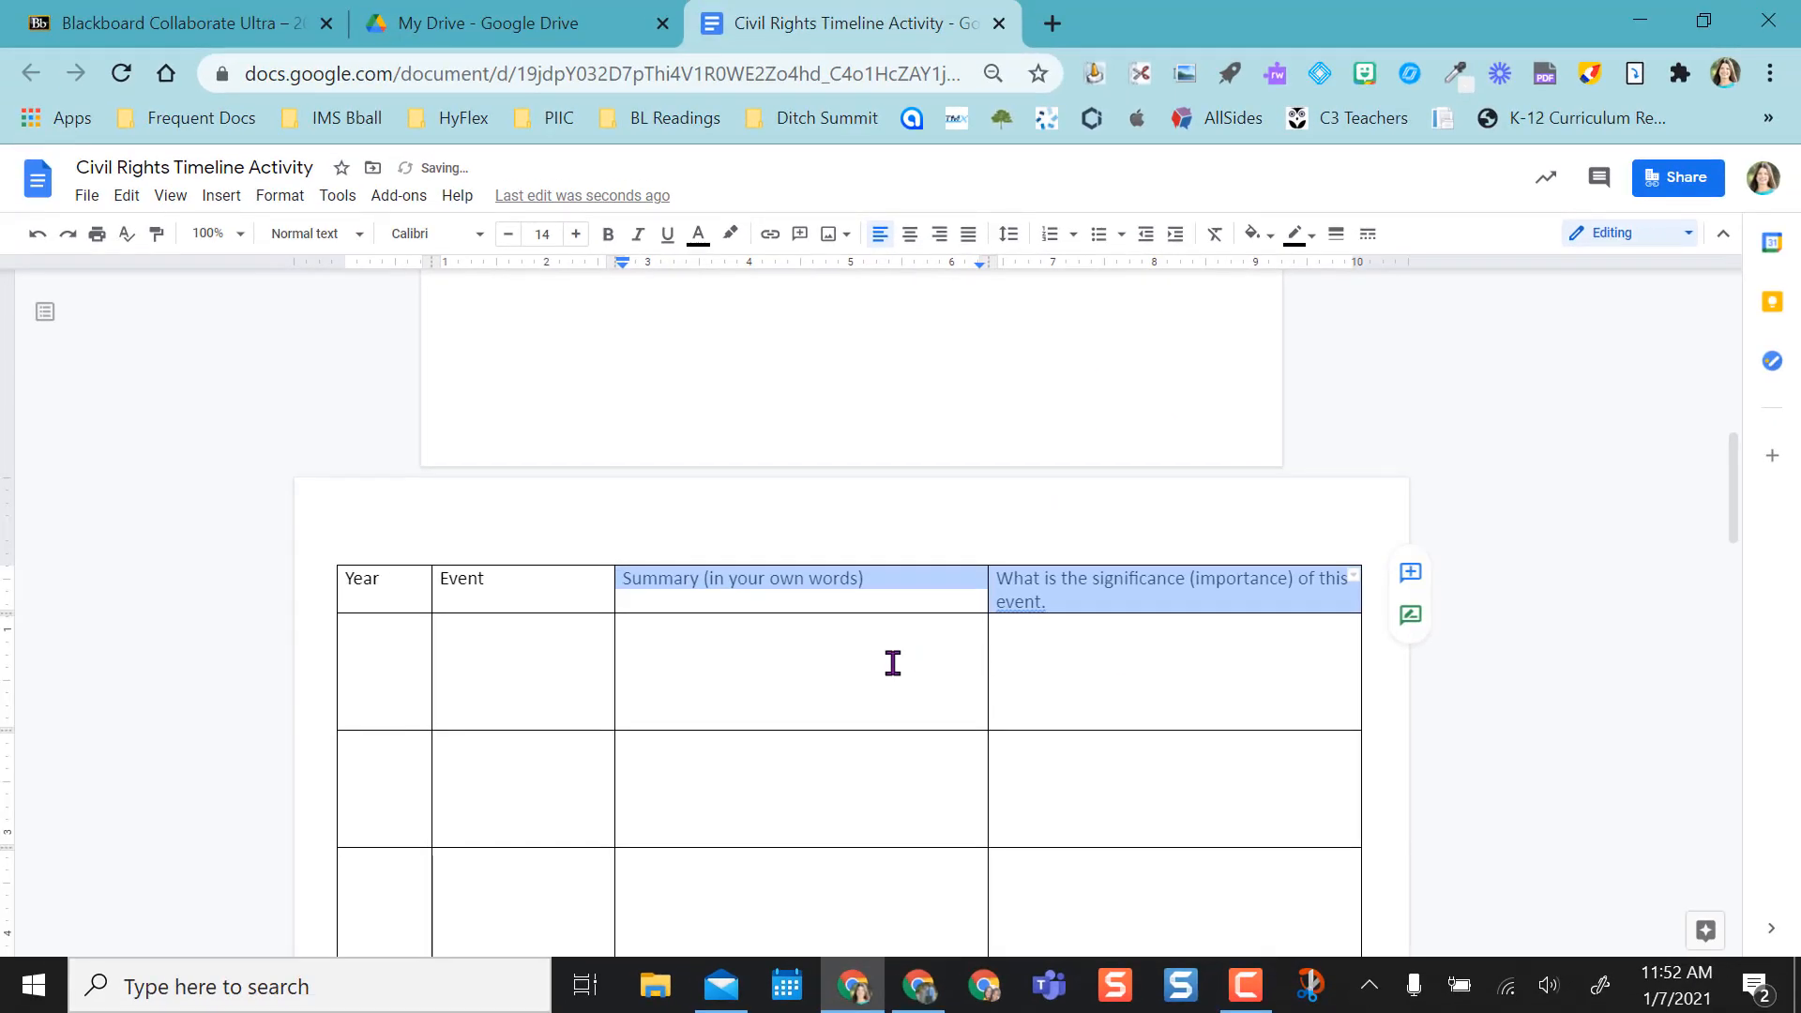